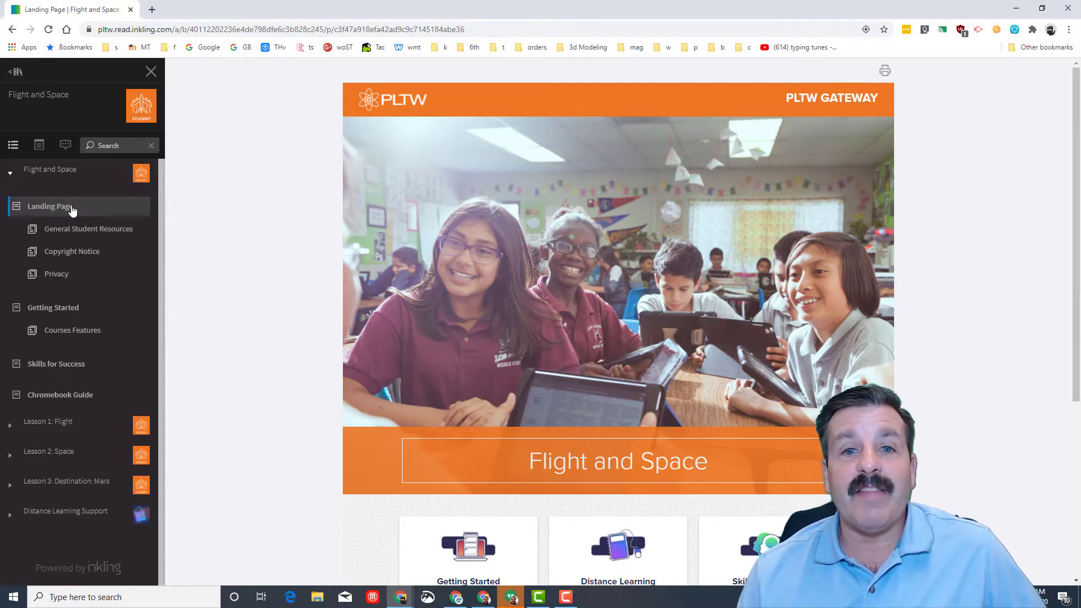
# - Open the Getting Started card and read down to the Courses Features section
pyautogui.scroll(-3)
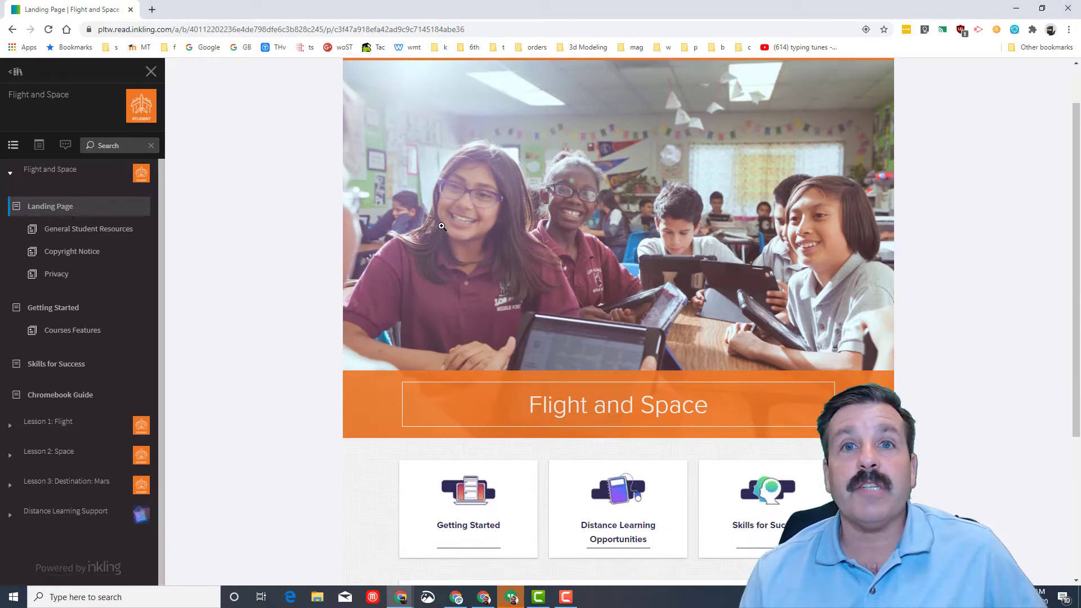
pyautogui.scroll(-3)
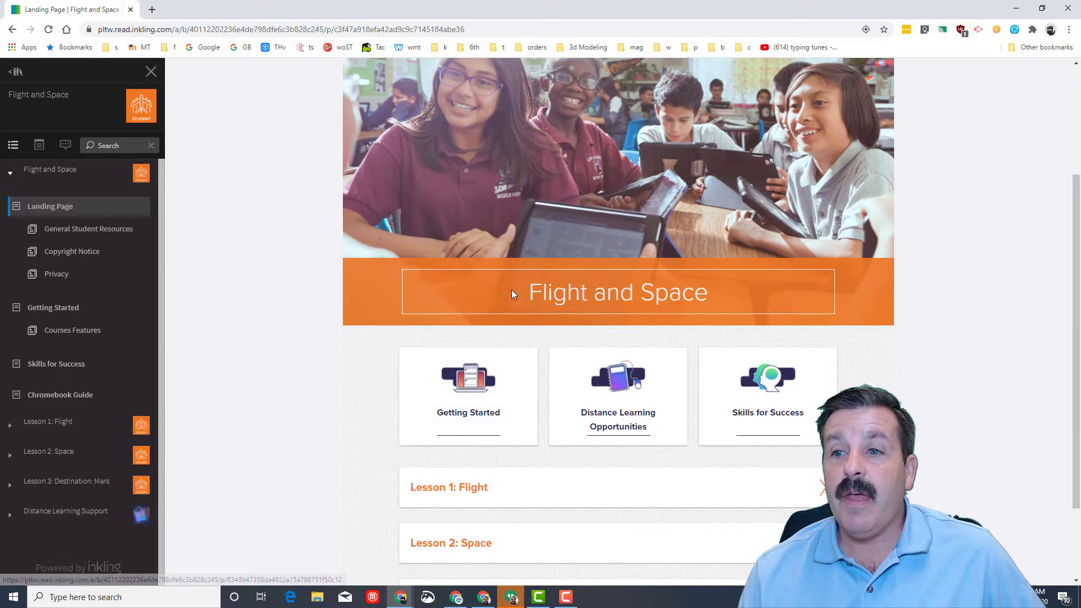
pyautogui.moveTo(779, 387)
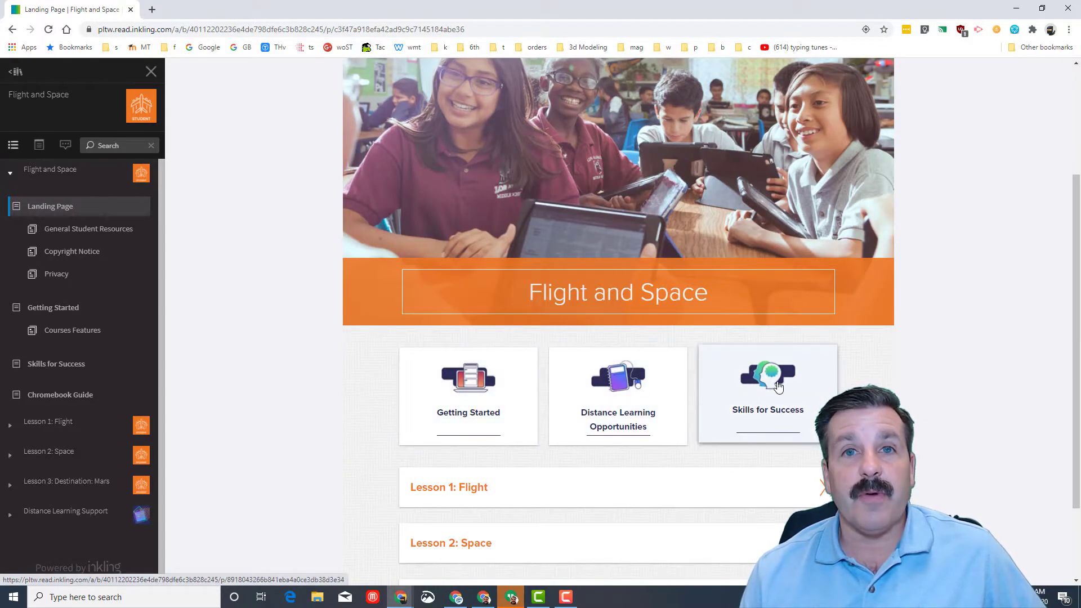
pyautogui.click(468, 393)
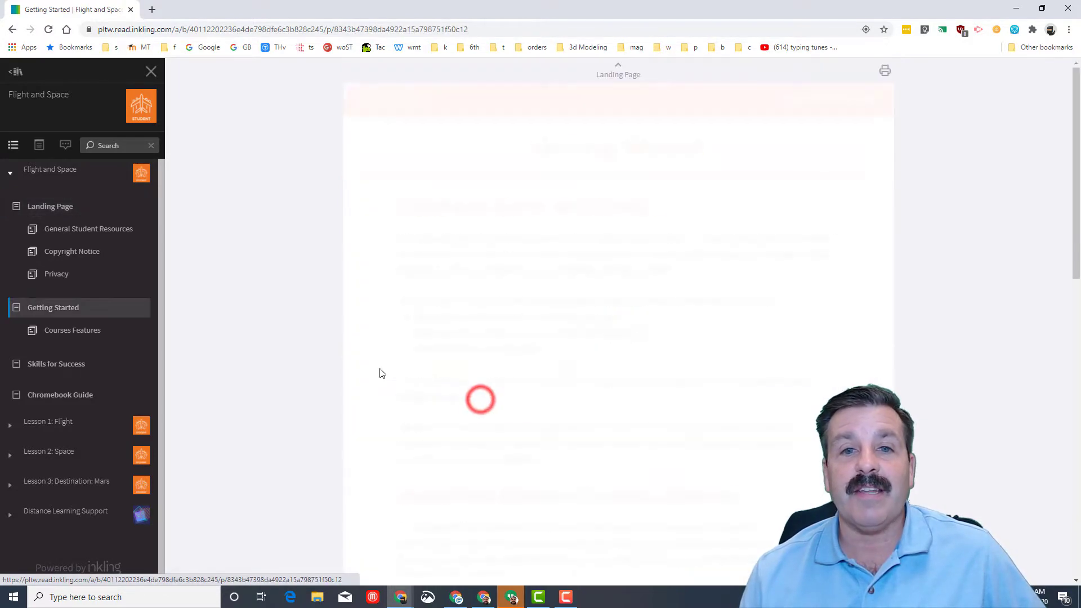
pyautogui.click(53, 308)
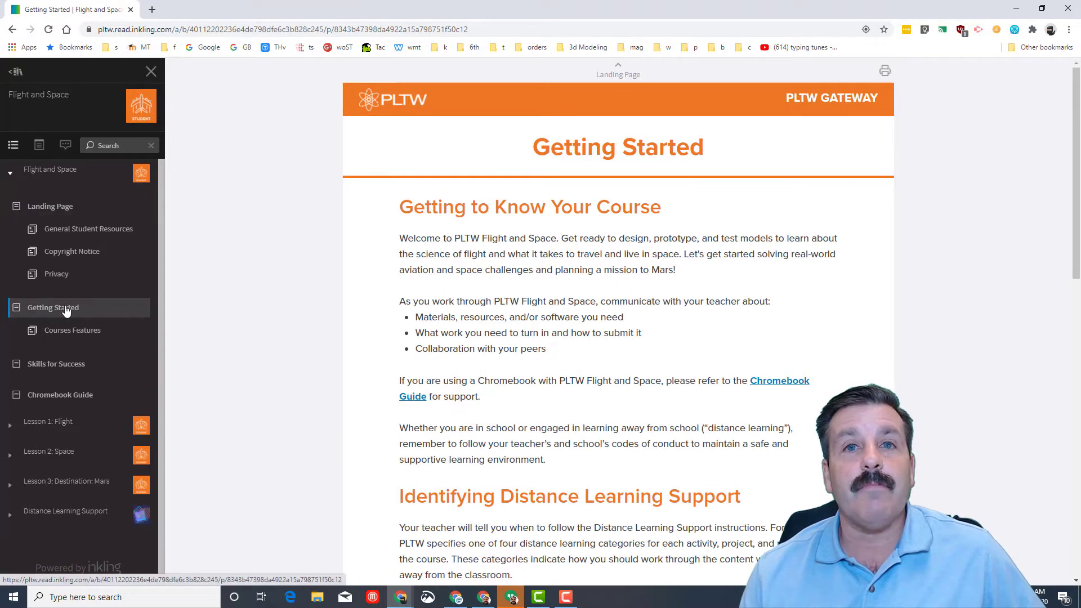
pyautogui.moveTo(487, 289)
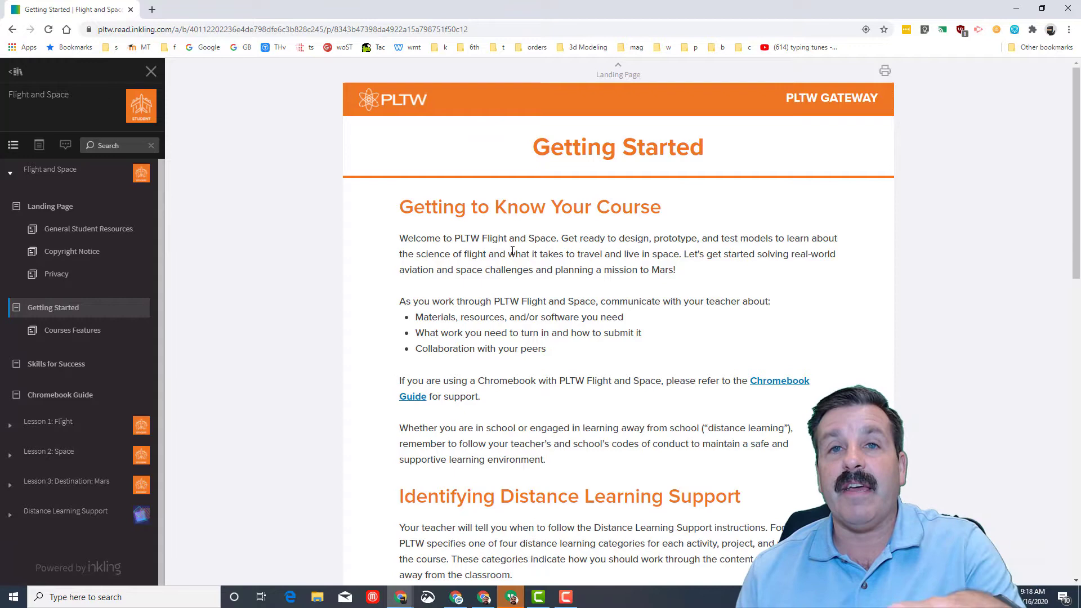
pyautogui.scroll(-3)
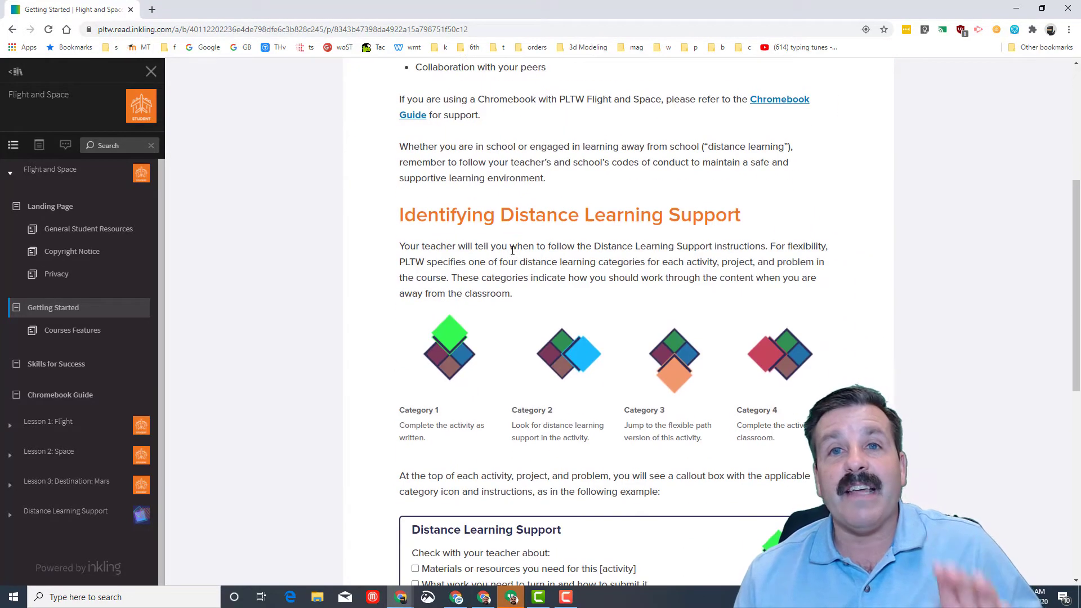
pyautogui.scroll(-3)
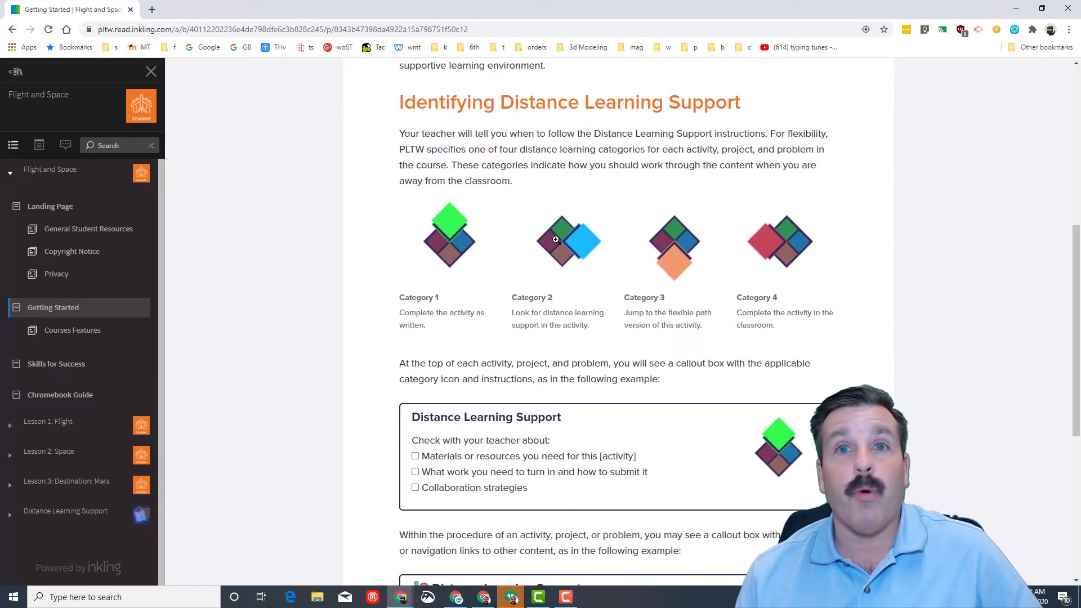
pyautogui.scroll(-3)
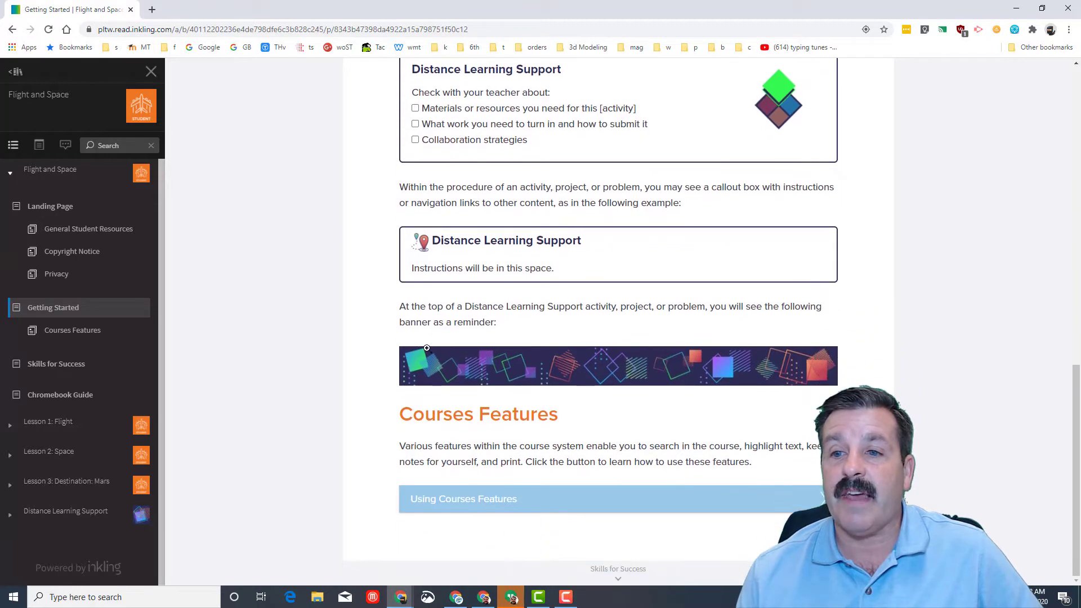
pyautogui.moveTo(104, 263)
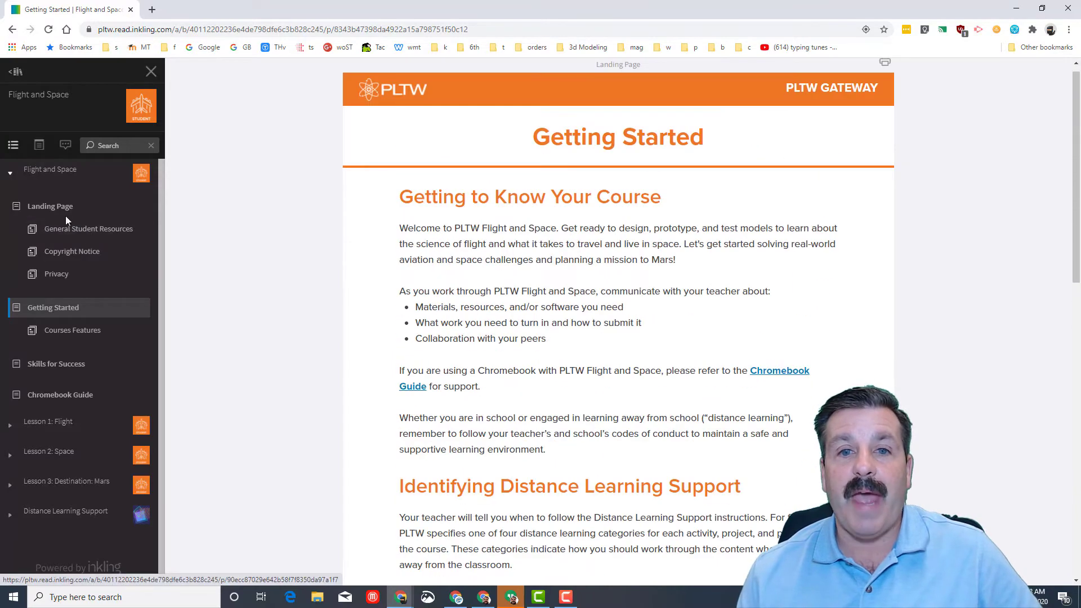
# - Return to the landing page and open Distance Learning Opportunities with its Career, Ethics and Discovery Quests
pyautogui.click(49, 205)
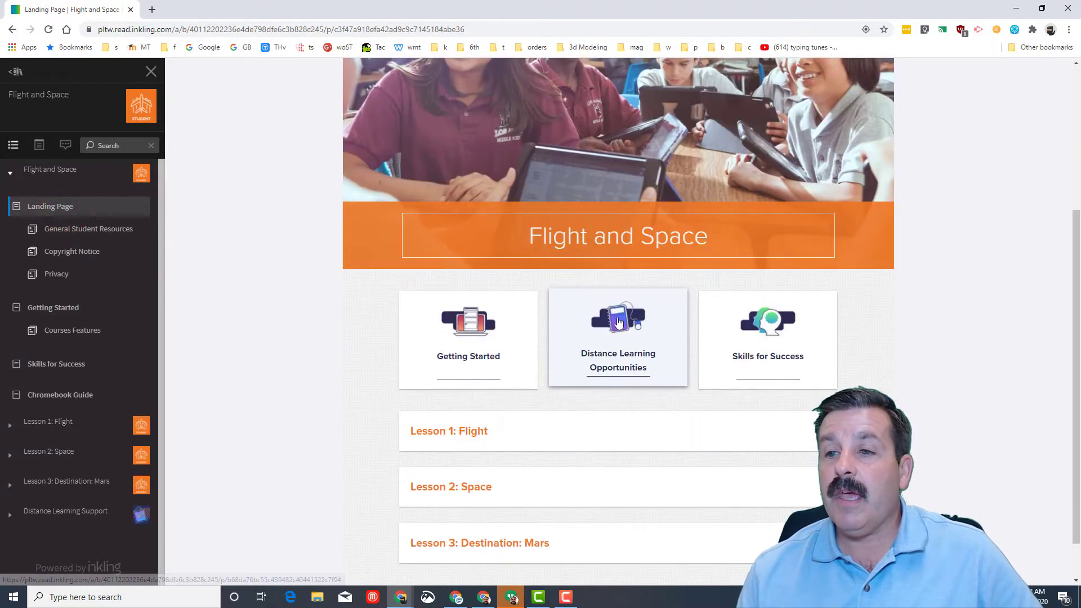
pyautogui.click(619, 338)
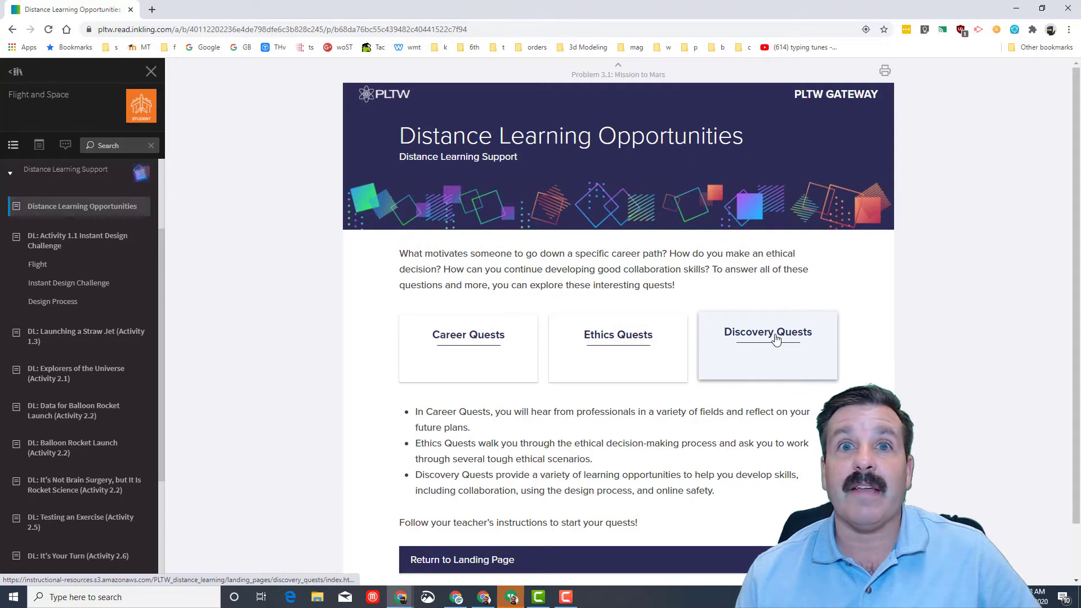
pyautogui.scroll(-3)
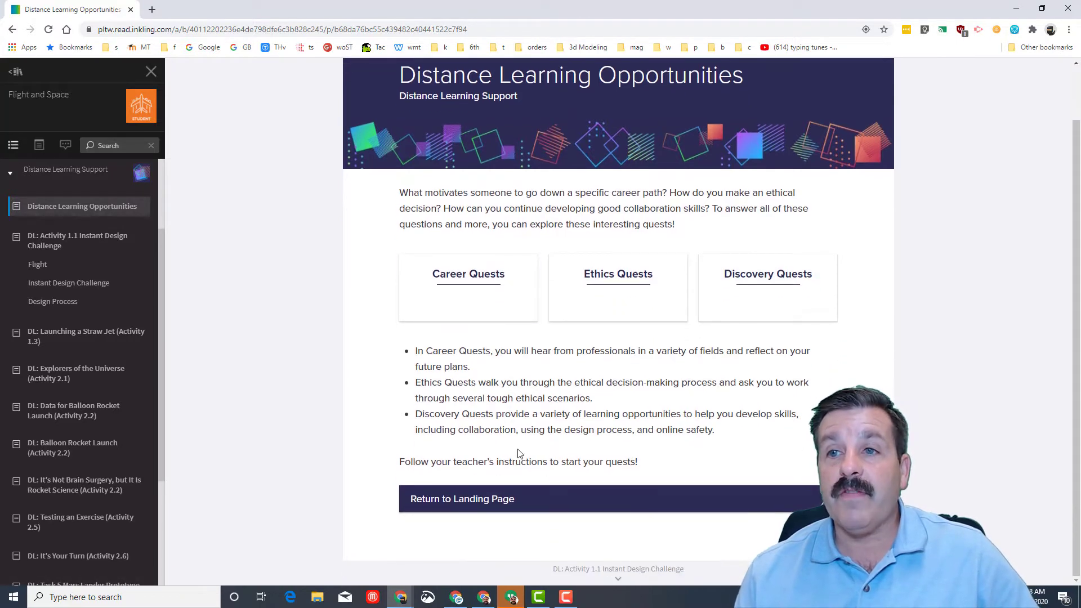
pyautogui.scroll(3)
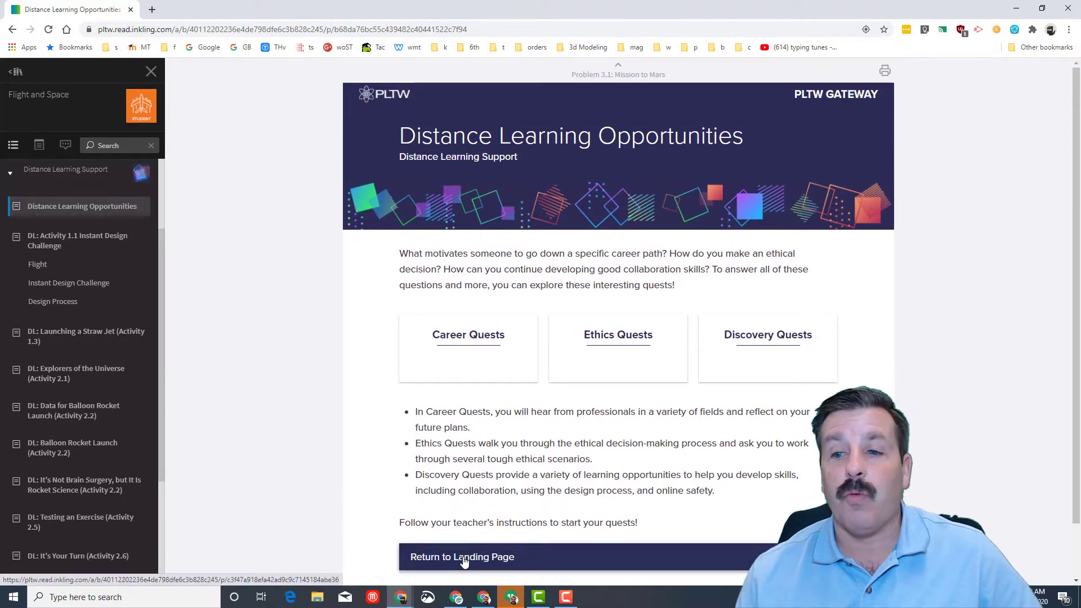
# - Return to the landing page and open Skills for Success, reading its Self-reliance and FAQ sections
pyautogui.click(462, 557)
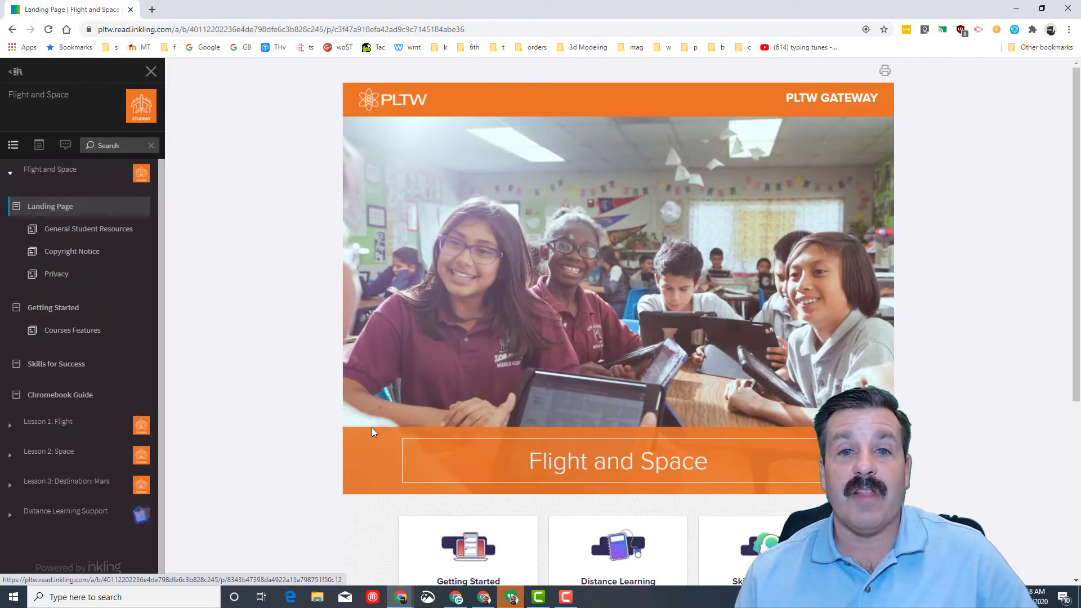
pyautogui.scroll(-3)
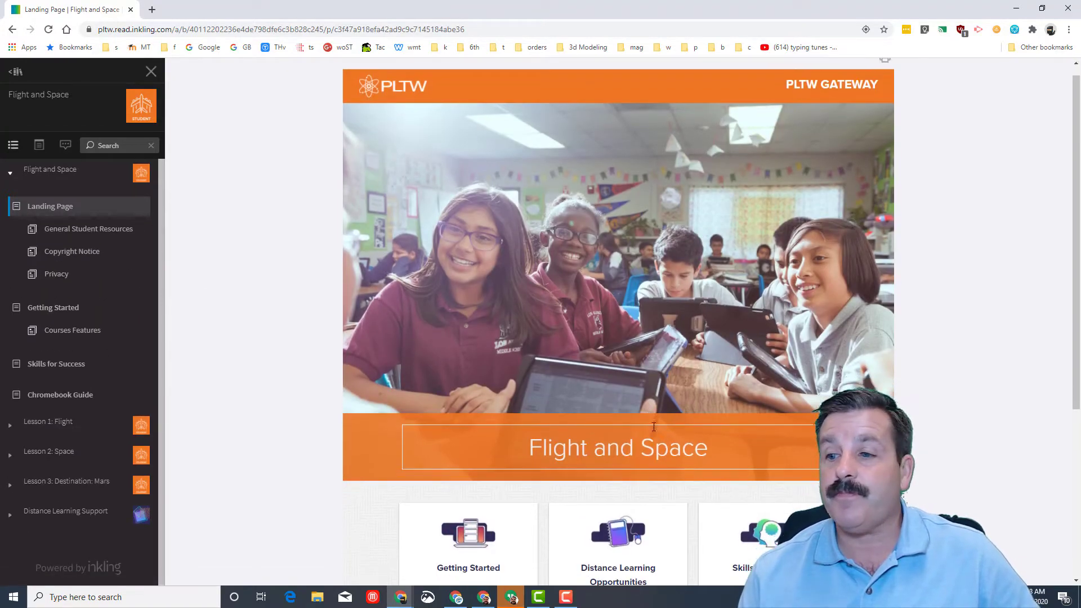
pyautogui.click(56, 364)
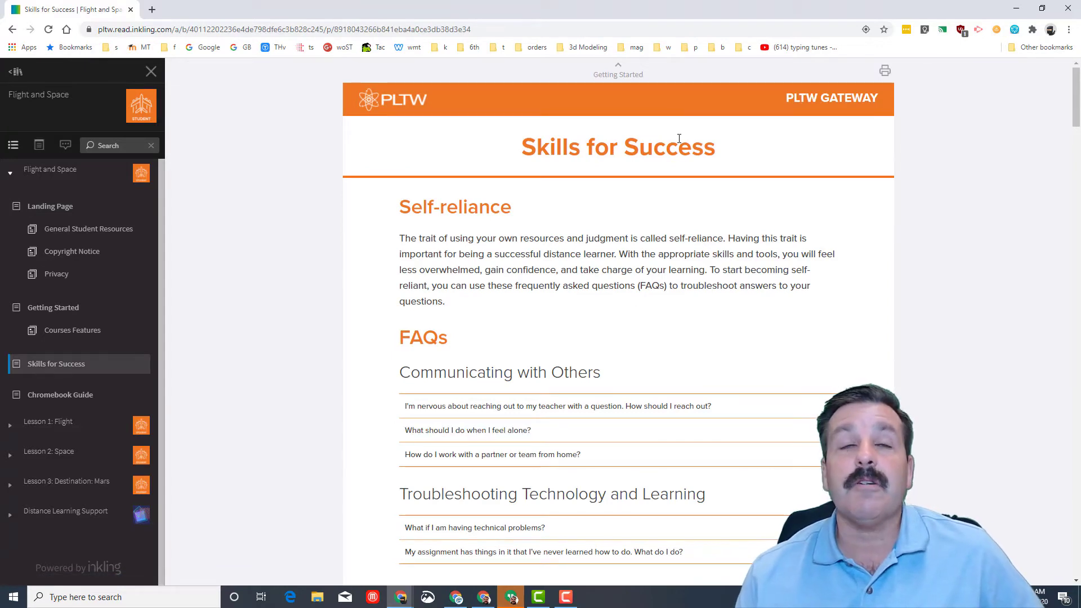
pyautogui.scroll(-3)
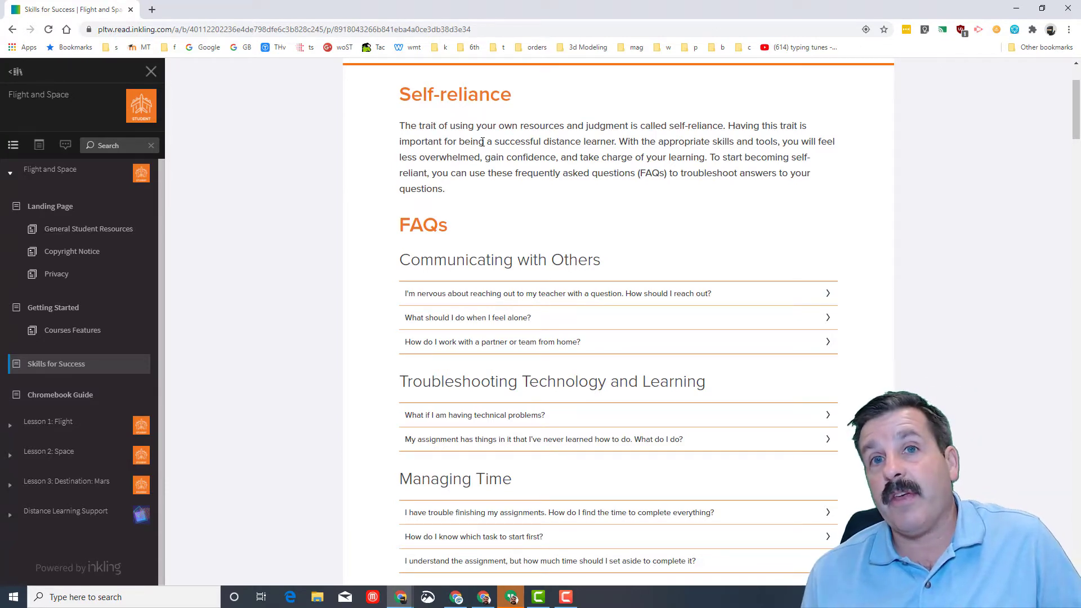
pyautogui.moveTo(340, 242)
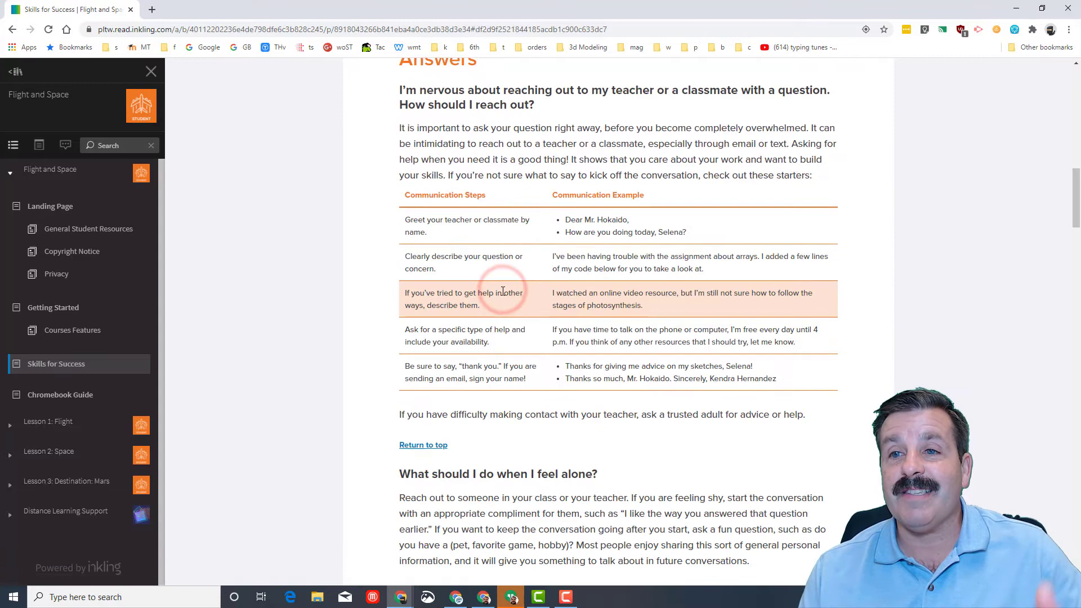
pyautogui.moveTo(527, 282)
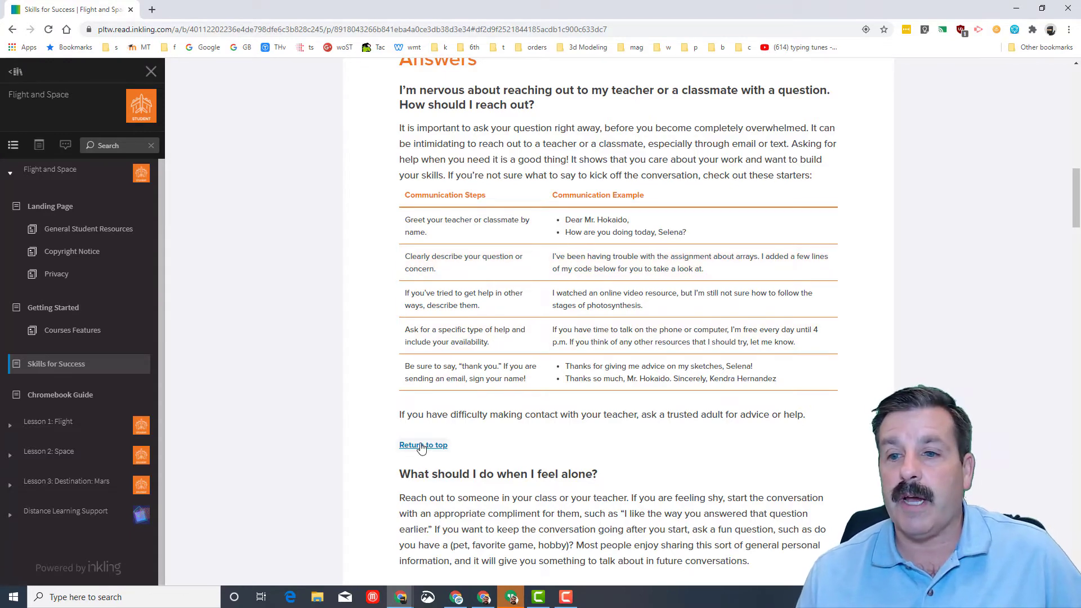
pyautogui.click(424, 444)
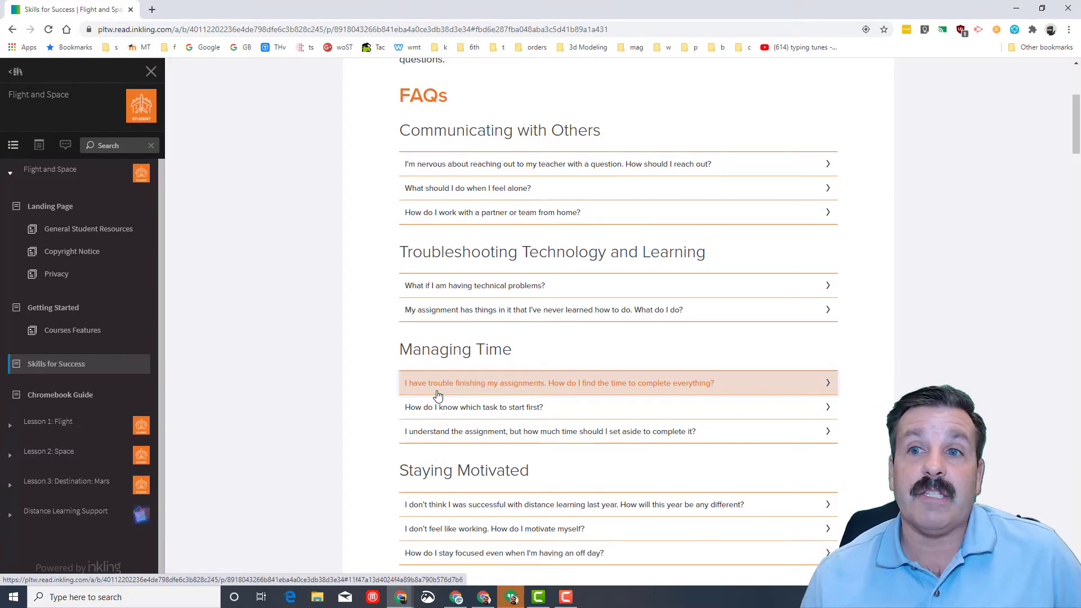
pyautogui.scroll(-3)
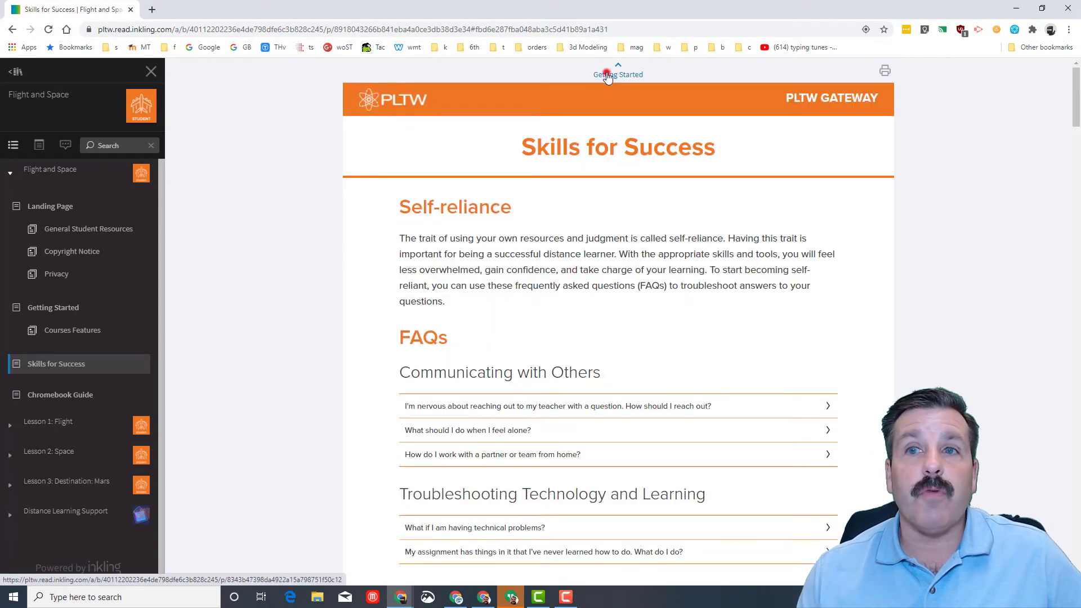
pyautogui.click(53, 307)
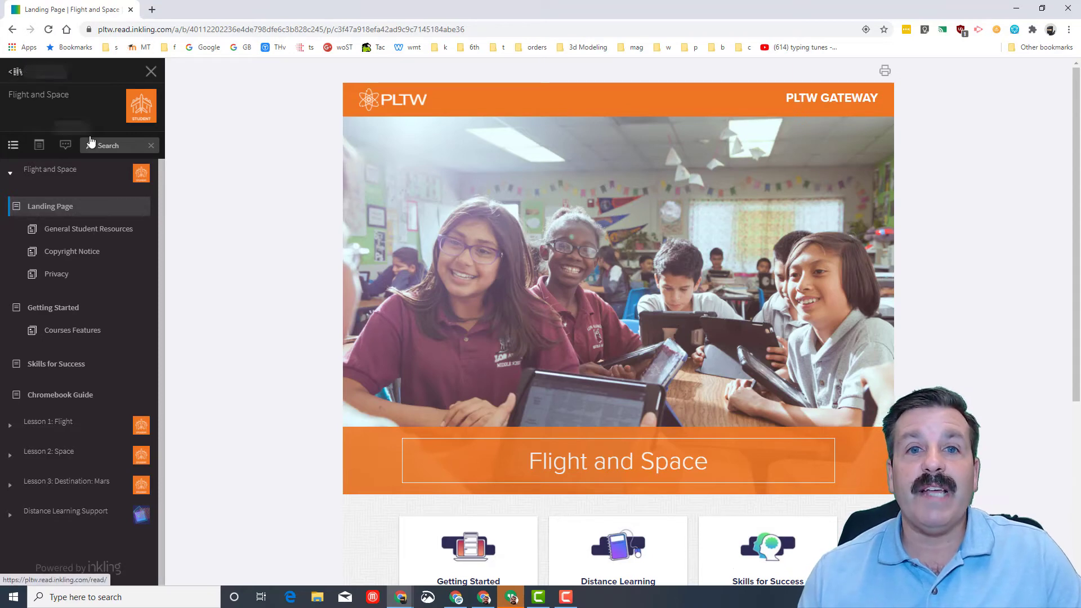
# - Open General Student Resources from the landing page sidebar
pyautogui.scroll(-3)
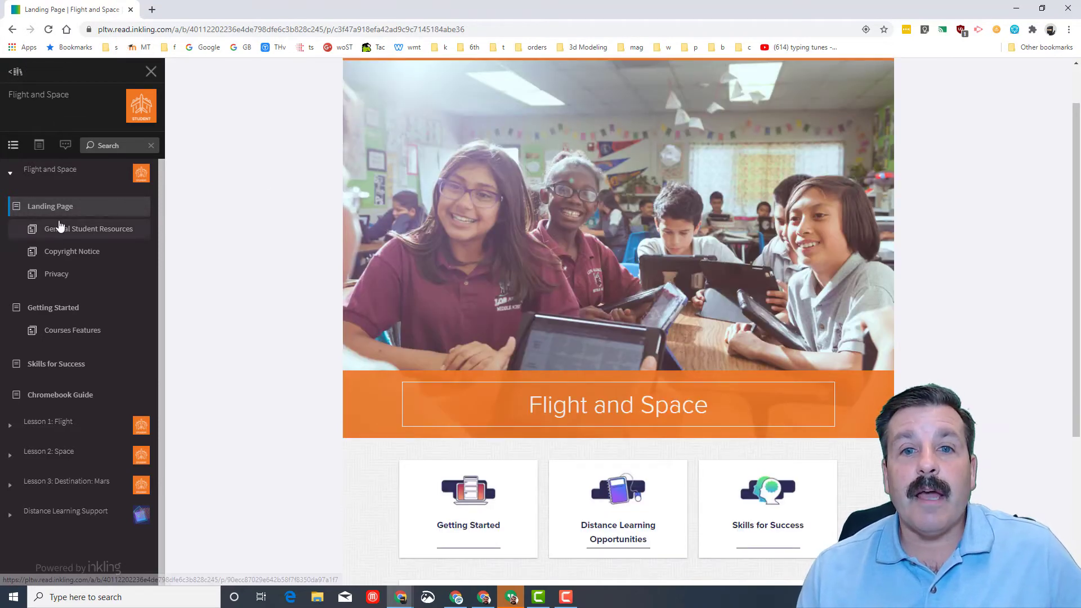
pyautogui.click(90, 229)
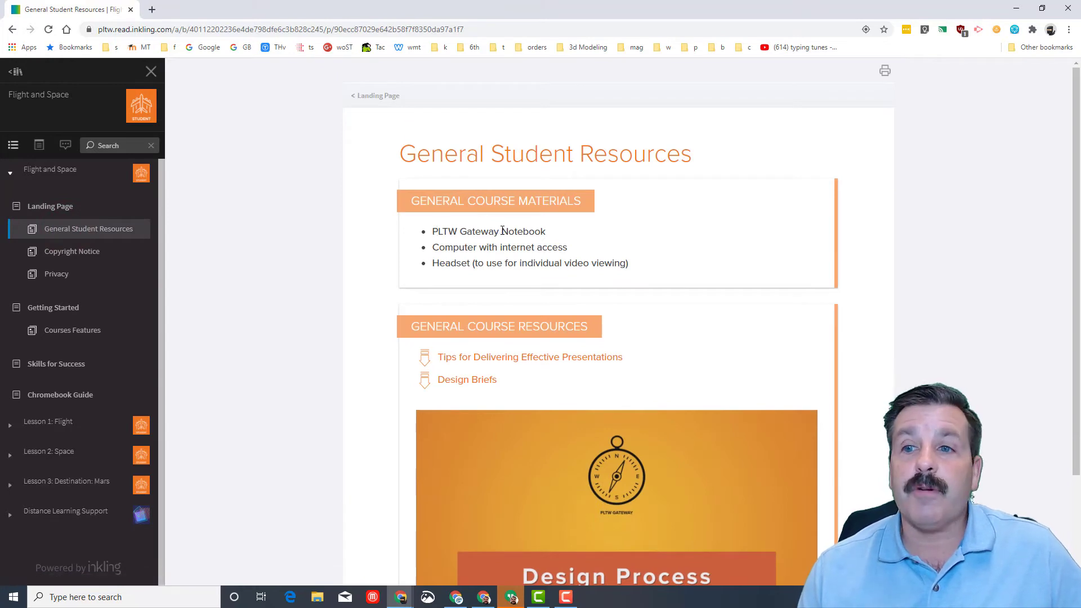
# - Scroll the General Student Resources page down to the Design Process video below the resource links
pyautogui.scroll(-3)
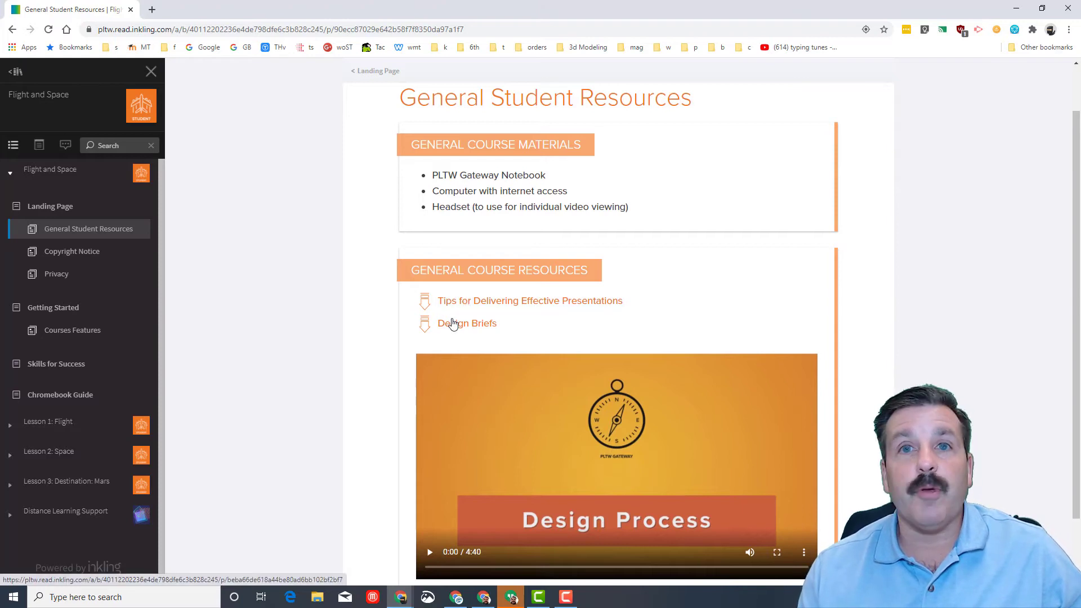
pyautogui.scroll(-3)
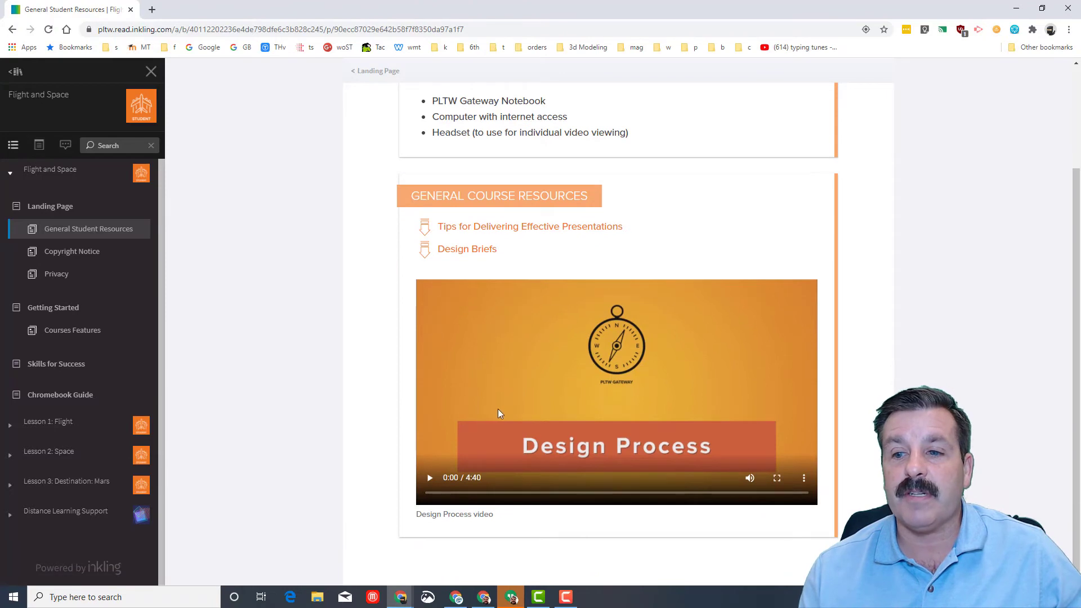
pyautogui.moveTo(557, 437)
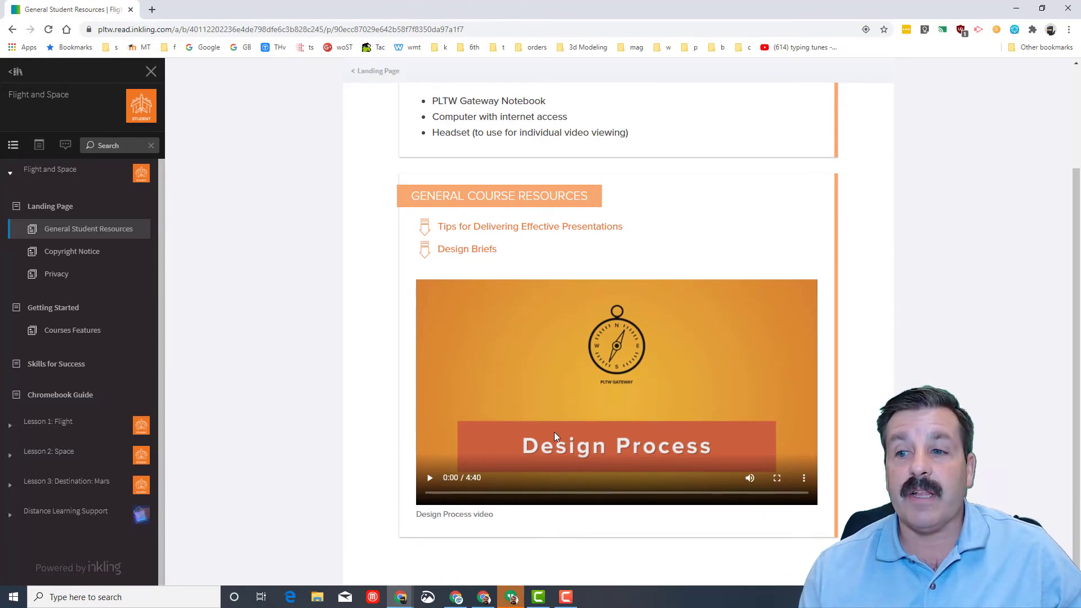